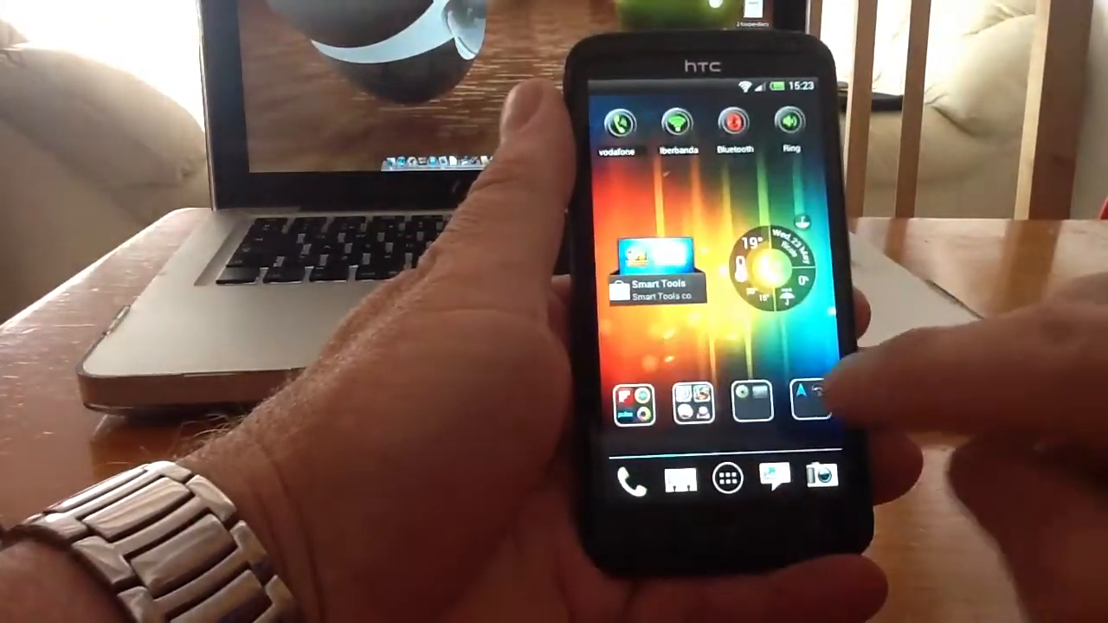
pyautogui.hscroll(-3)
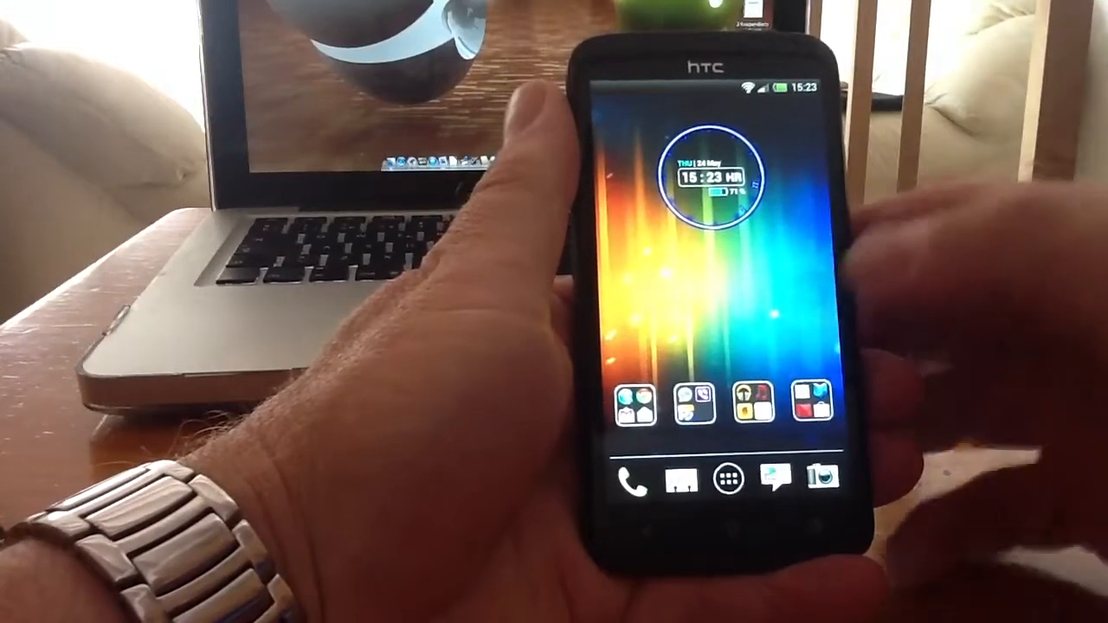